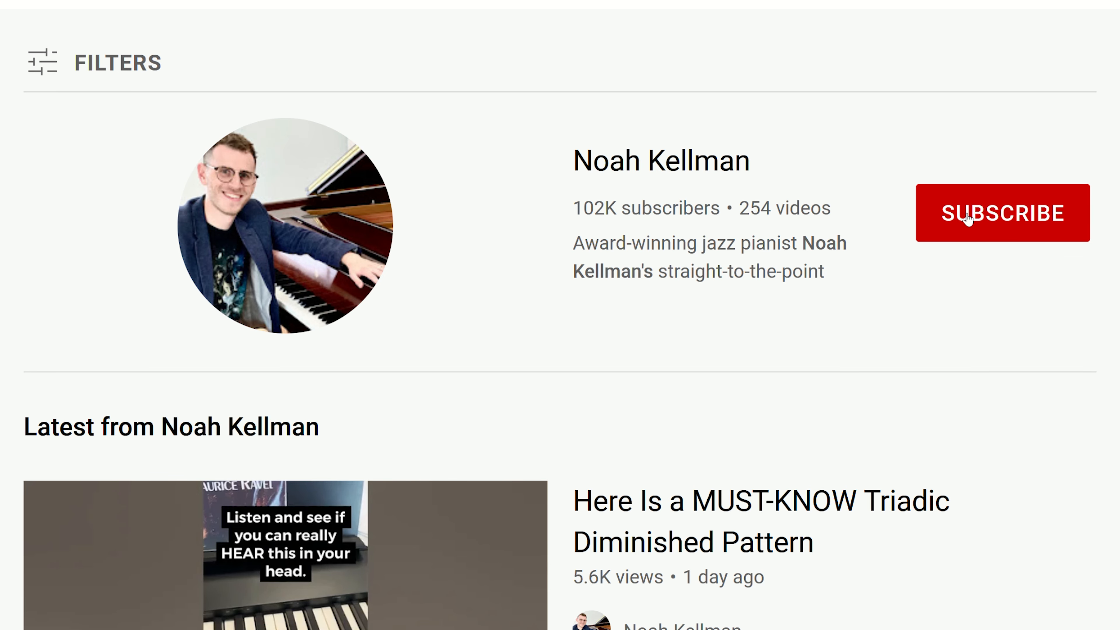
click(1002, 213)
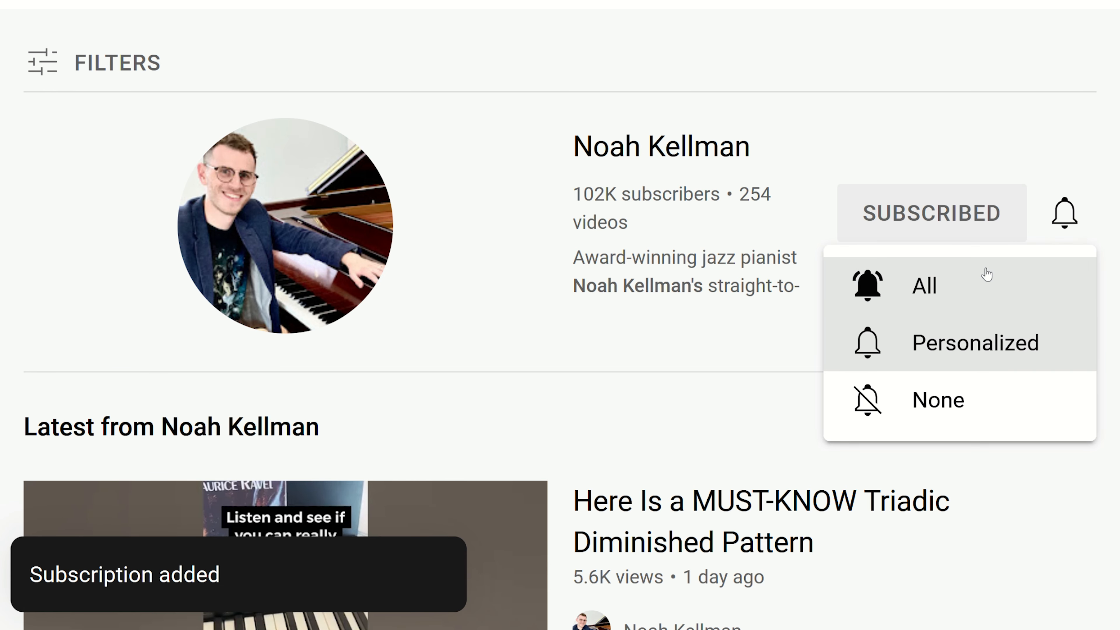
click(924, 285)
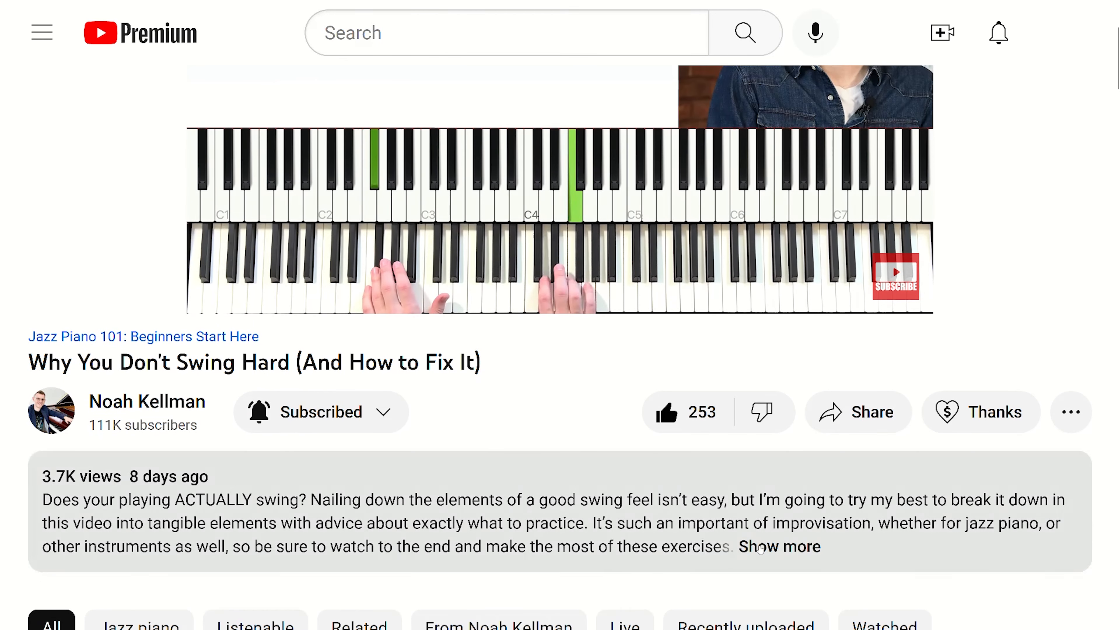
click(779, 547)
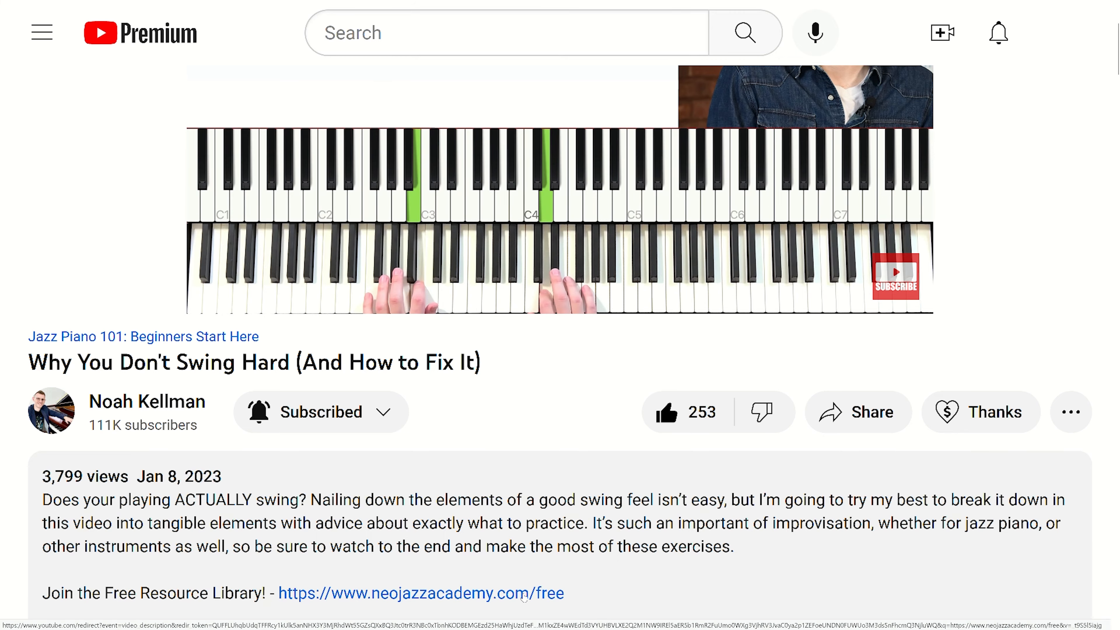
click(421, 593)
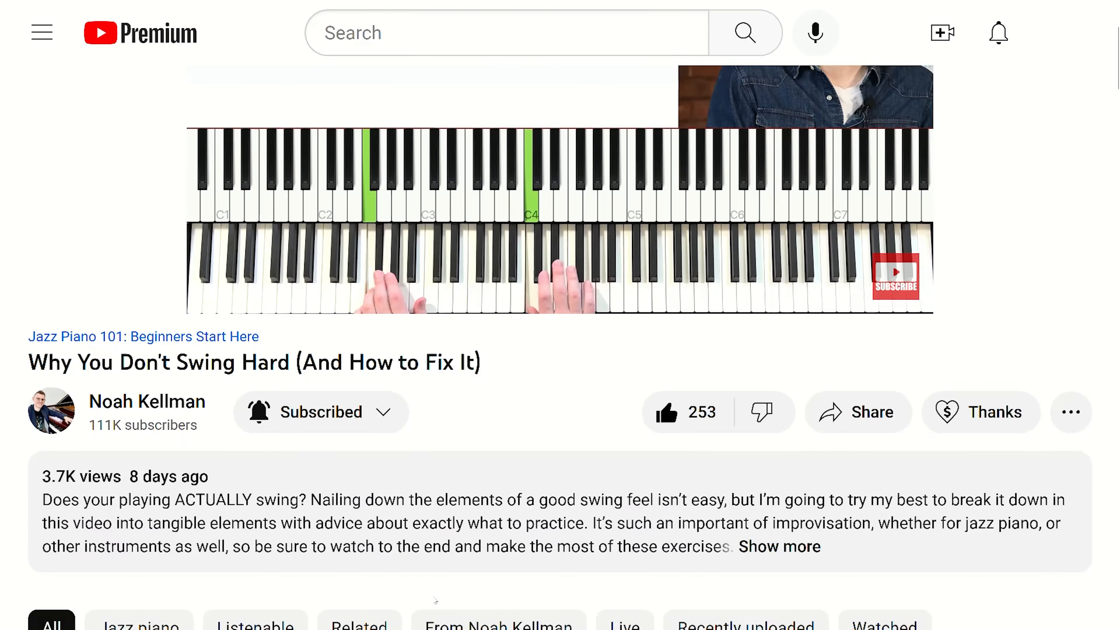
click(777, 547)
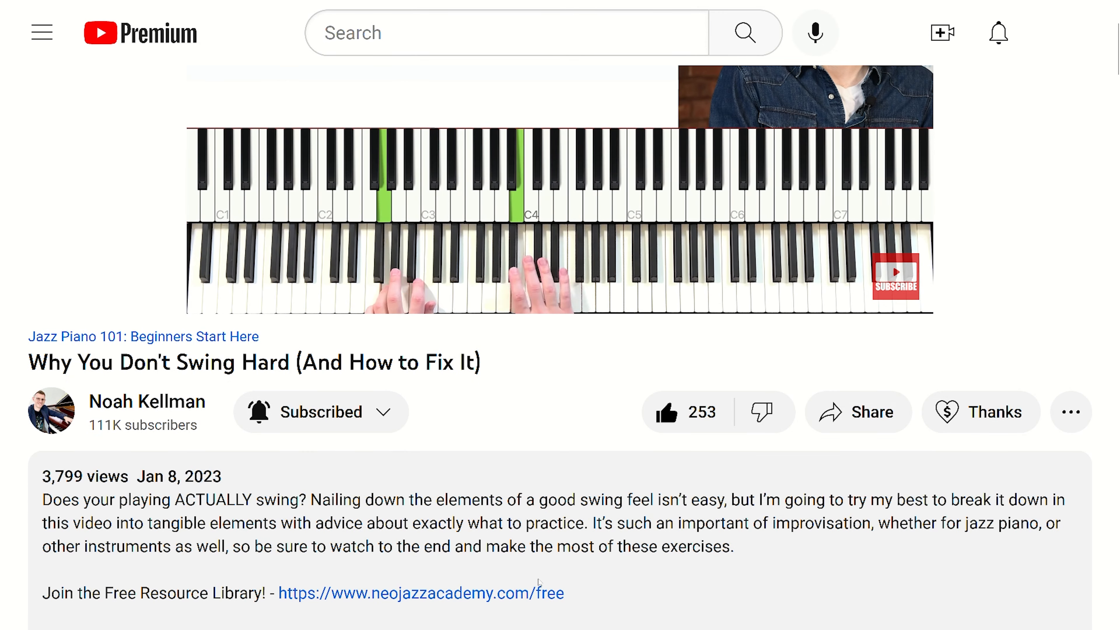
click(420, 592)
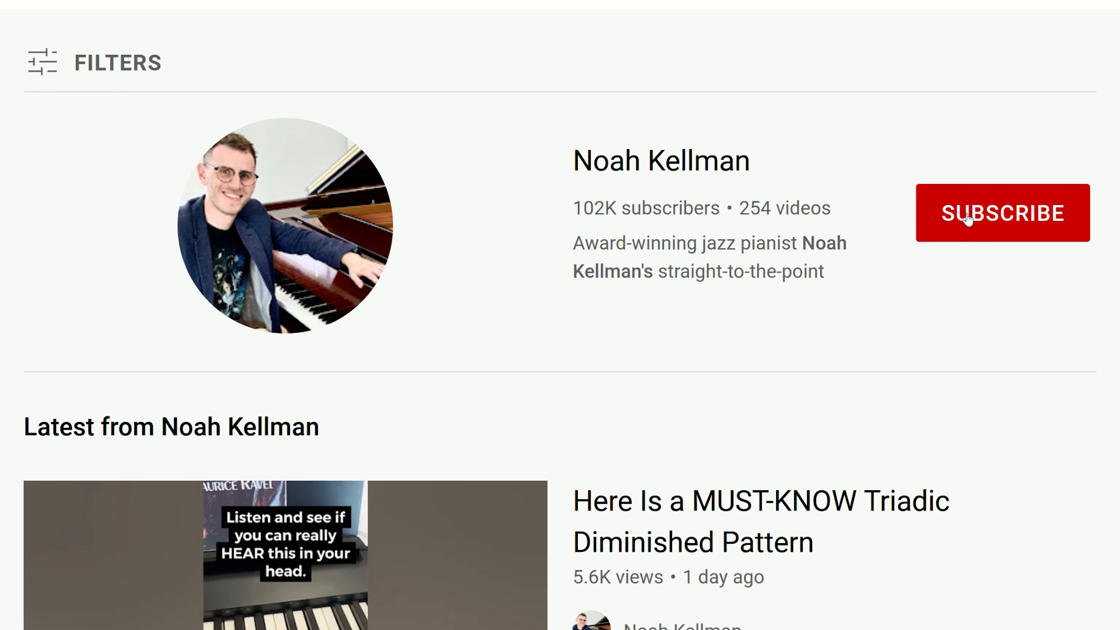
click(1001, 213)
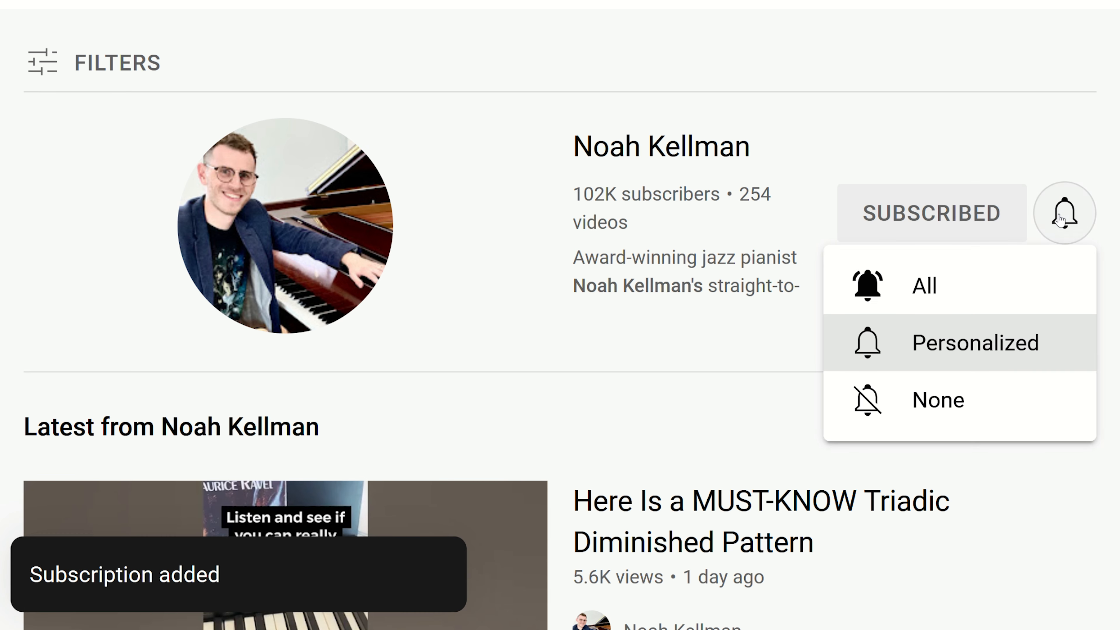